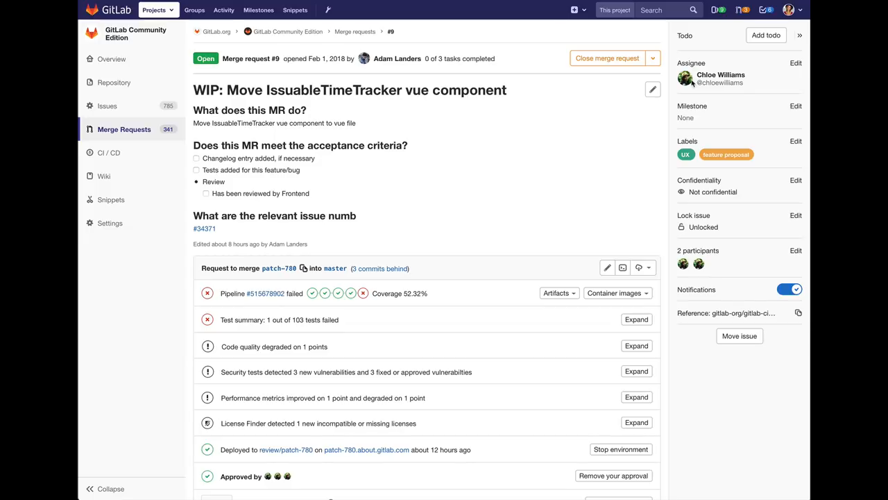
Step: Expand merge request #9's test summary to show the failed testDates assertion error
{"action": "left_click", "coordinate": [634, 319]}
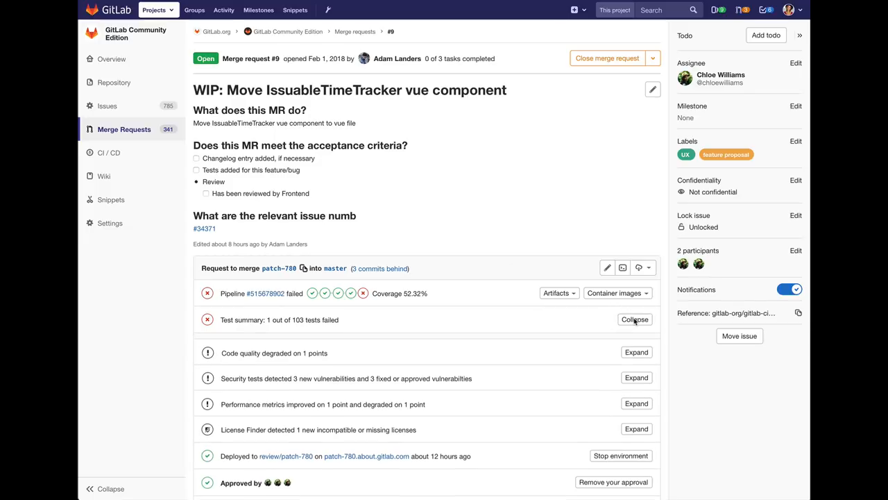
{"action": "left_click", "coordinate": [634, 319]}
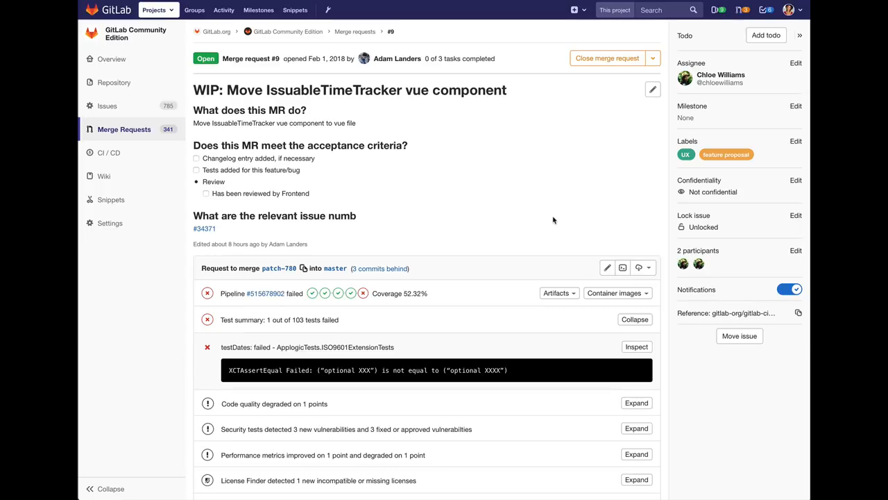
{"action": "mouse_move", "coordinate": [560, 304]}
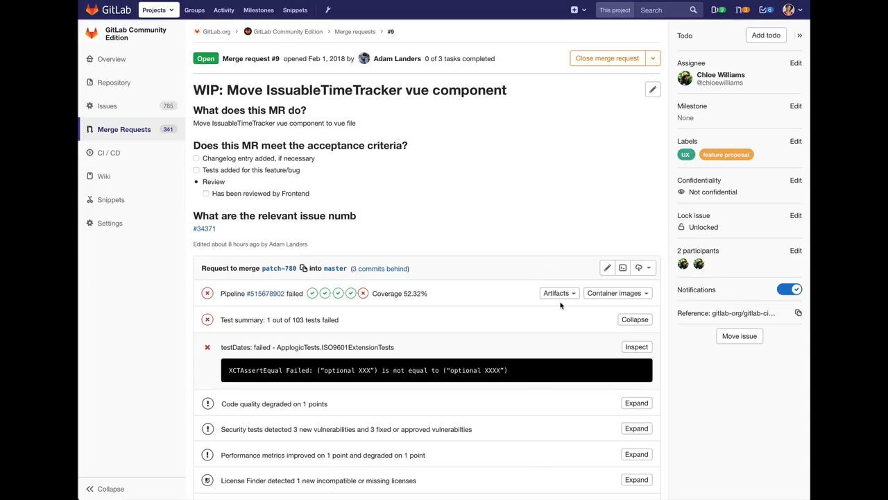
{"action": "mouse_move", "coordinate": [611, 305]}
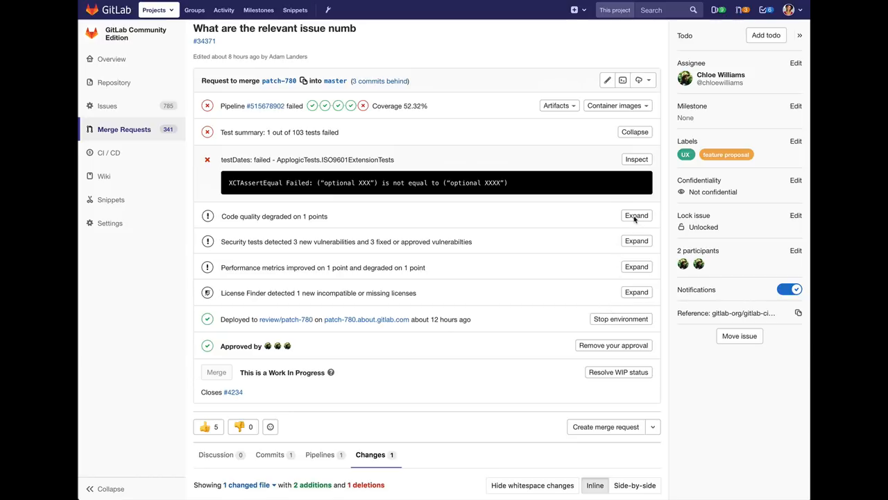
Step: Expand the Code quality and Security tests widgets to show the Rubocop issue and vulnerabilities
{"action": "left_click", "coordinate": [636, 215]}
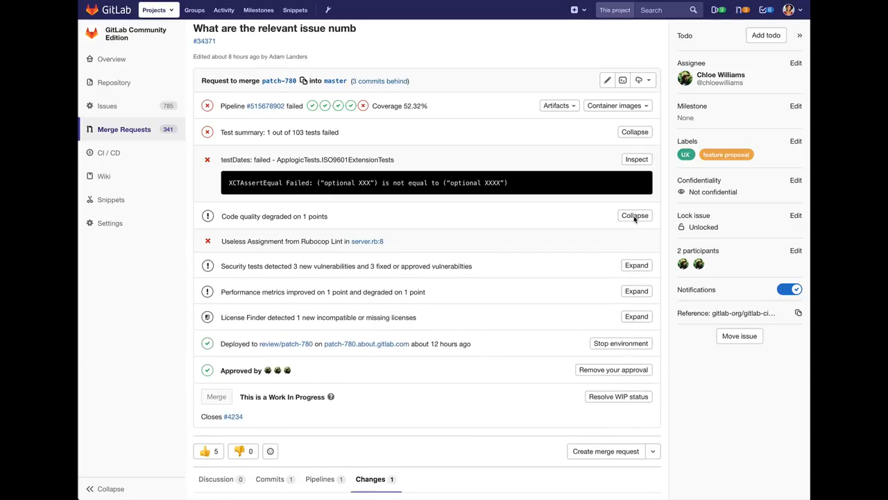
{"action": "mouse_move", "coordinate": [636, 259]}
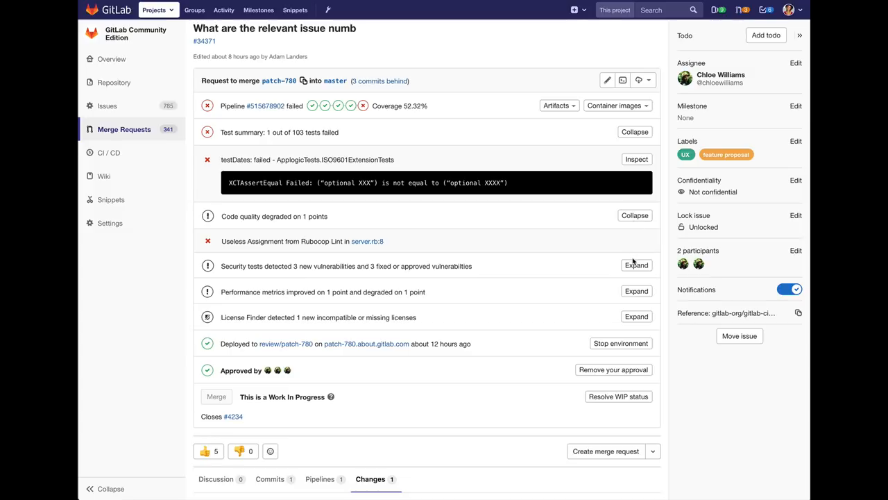
{"action": "left_click", "coordinate": [635, 265]}
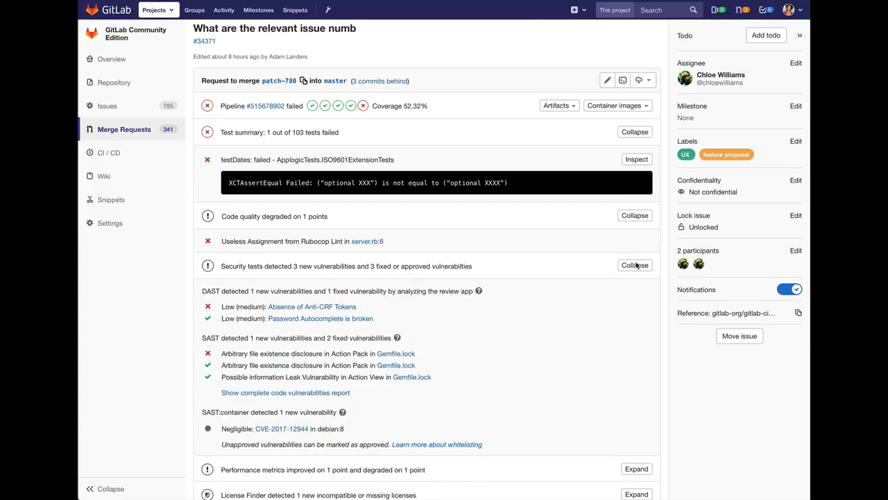
{"action": "mouse_move", "coordinate": [689, 340]}
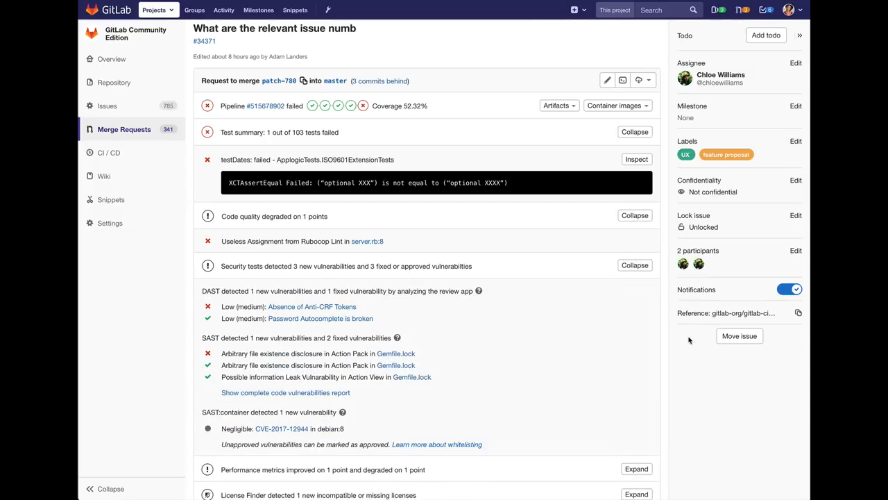
{"action": "mouse_move", "coordinate": [238, 295]}
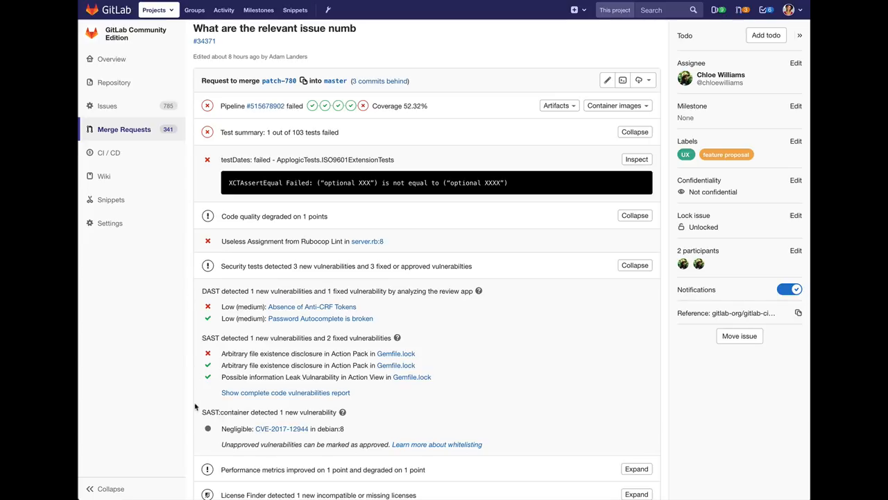
{"action": "mouse_move", "coordinate": [196, 422]}
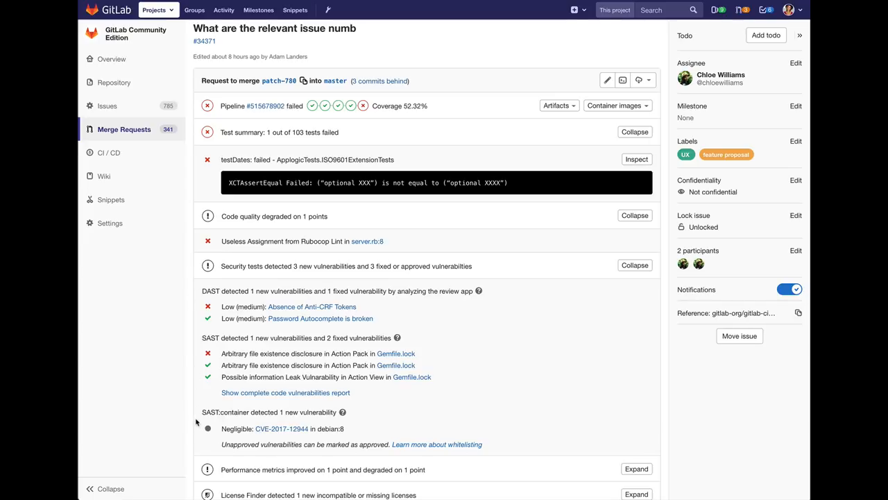
Step: Expand Performance metrics to show one degraded and one unchanged overall score
{"action": "scroll", "scroll_direction": "down", "scroll_amount": 3}
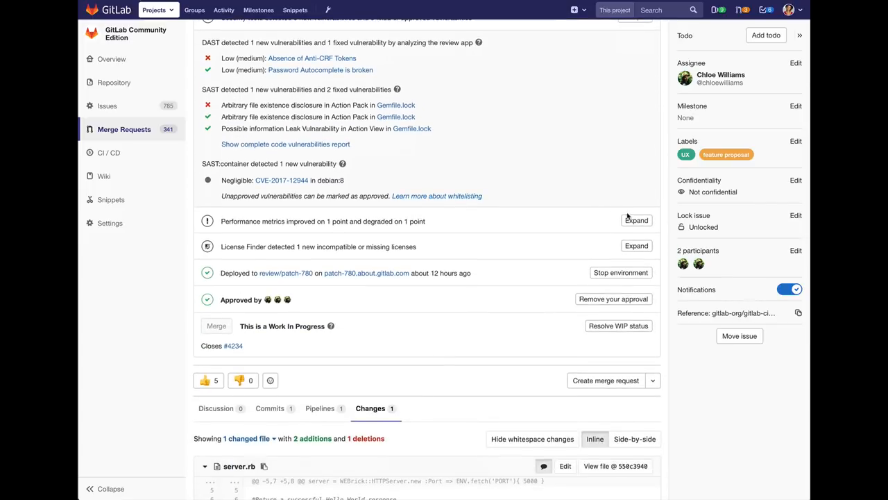
{"action": "left_click", "coordinate": [635, 220]}
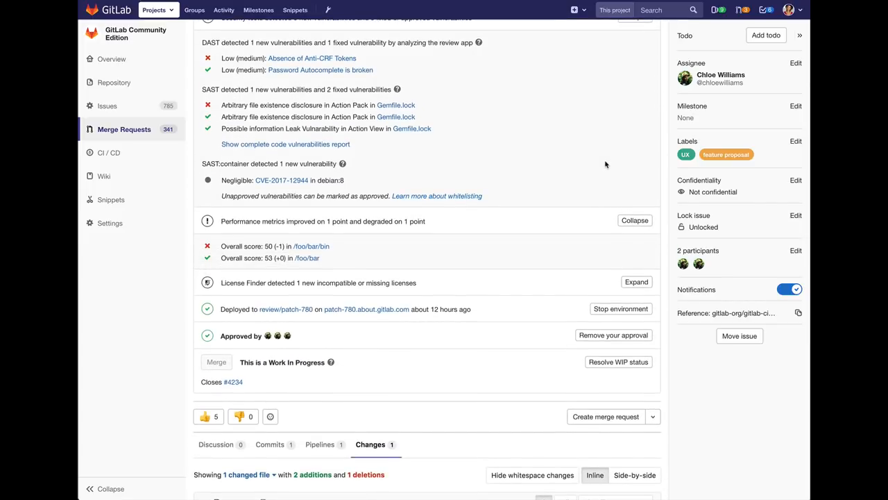
{"action": "mouse_move", "coordinate": [565, 178]}
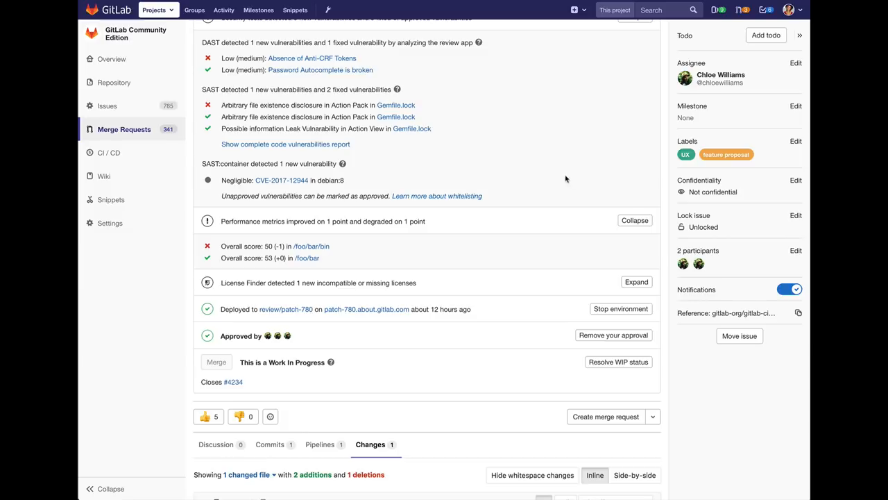
{"action": "mouse_move", "coordinate": [526, 290]}
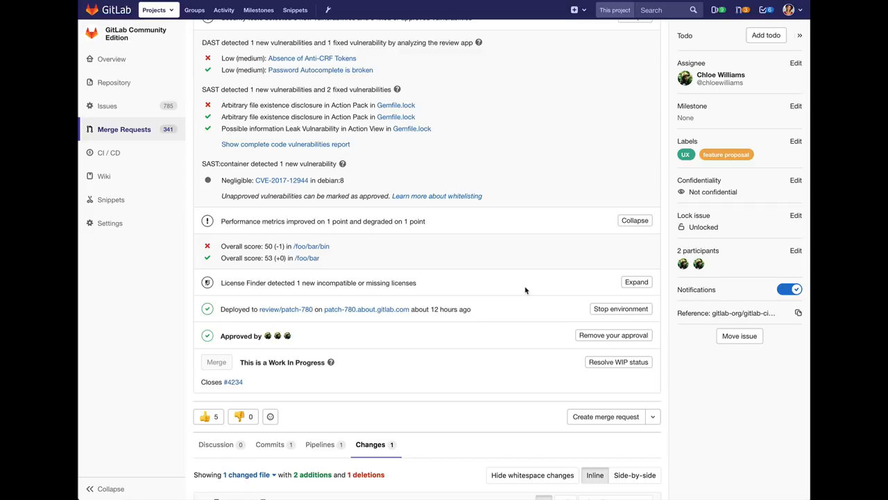
{"action": "scroll", "scroll_direction": "down", "scroll_amount": 3}
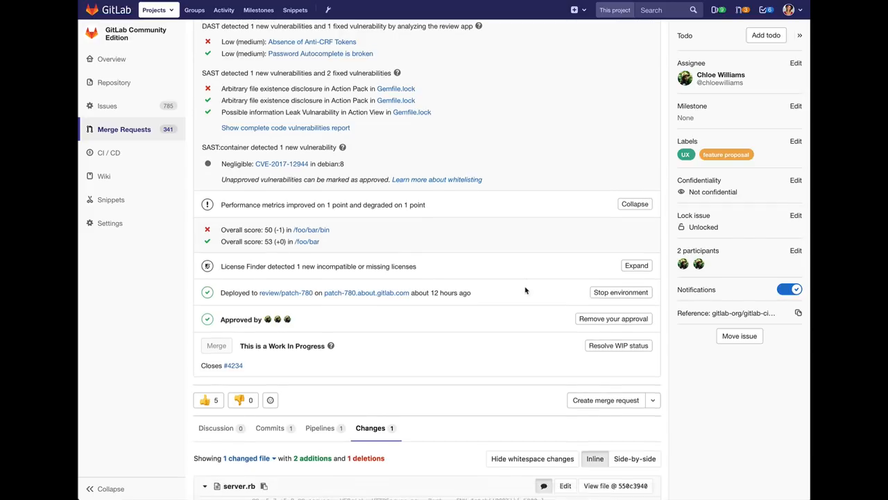
Step: Scroll to the server.rb diff showing the inline useless-assignment lint warning
{"action": "scroll", "scroll_direction": "down", "scroll_amount": 3}
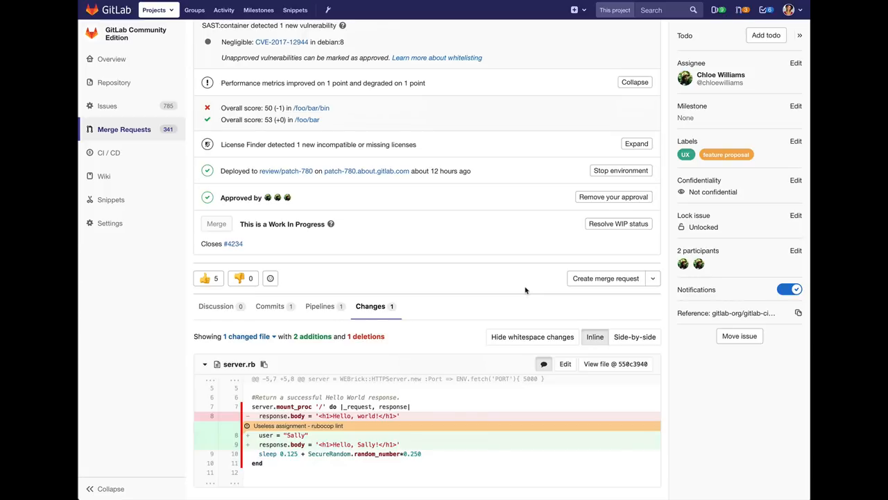
{"action": "mouse_move", "coordinate": [232, 432]}
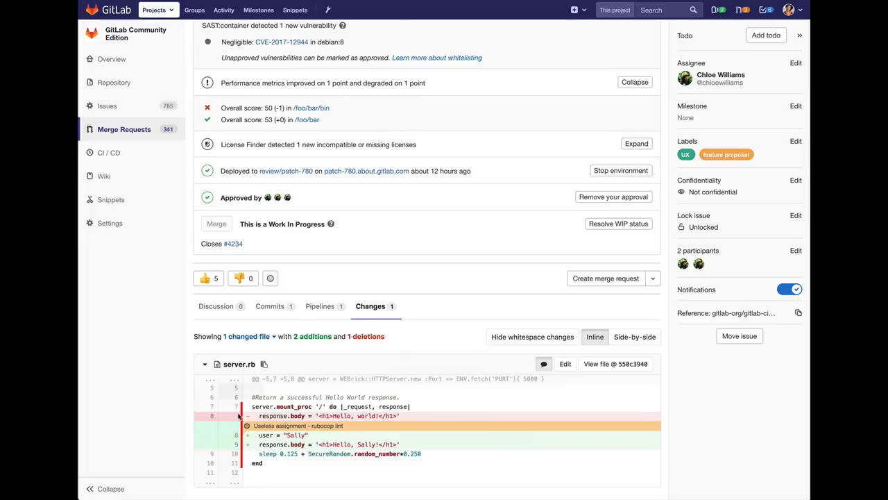
{"action": "mouse_move", "coordinate": [239, 407]}
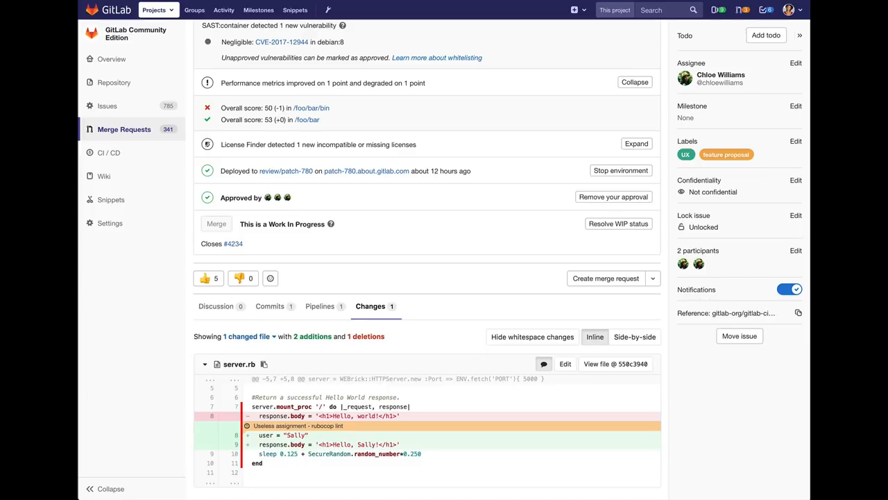
{"action": "mouse_move", "coordinate": [517, 20]}
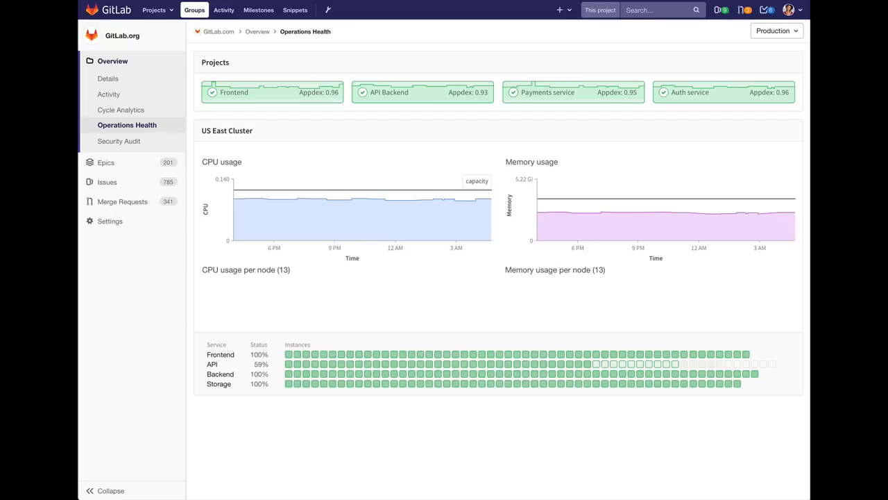
{"action": "left_click", "coordinate": [119, 141]}
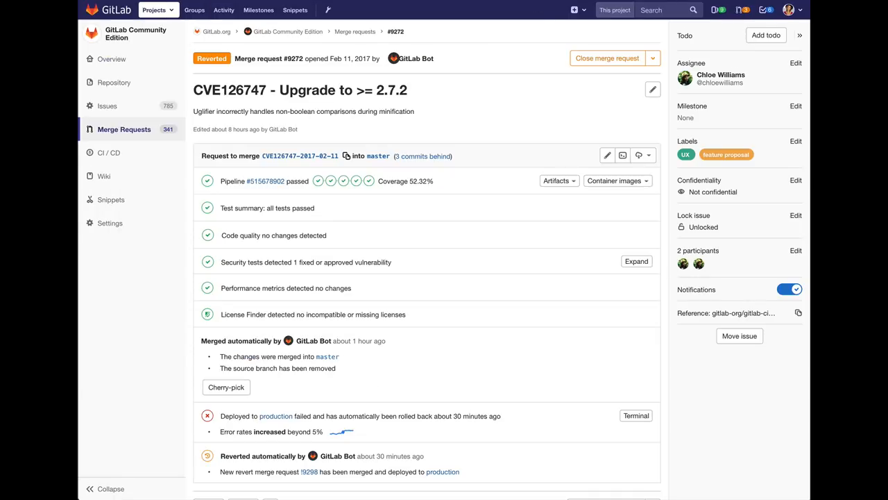
{"action": "mouse_move", "coordinate": [445, 63]}
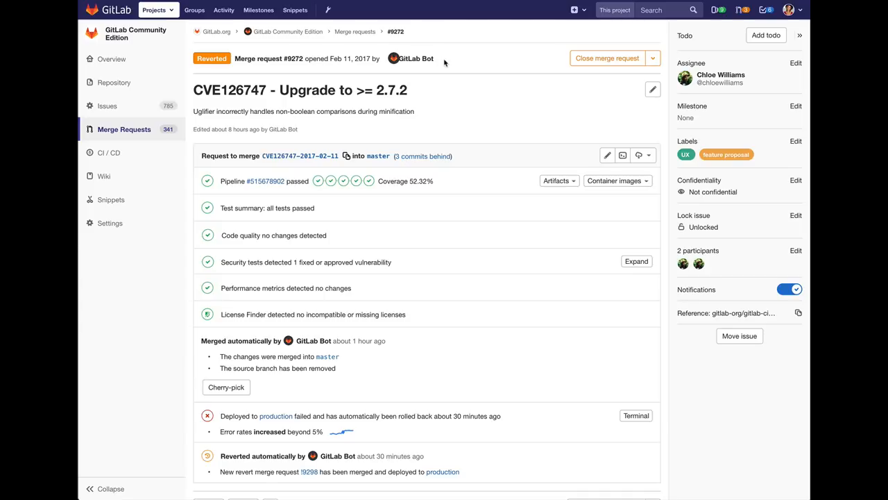
{"action": "mouse_move", "coordinate": [350, 212]}
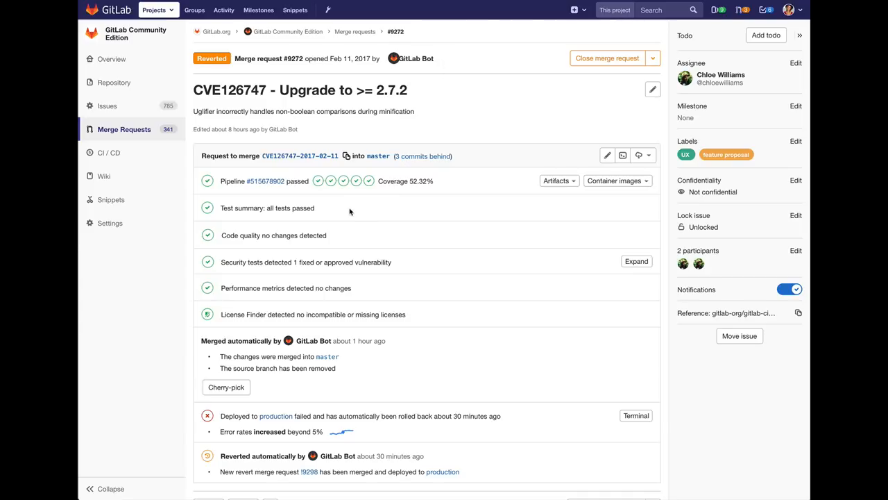
Step: Expand merge request #9272's security tests to show the fixed SAST Uglifier vulnerability in Gemfile.lock
{"action": "left_click", "coordinate": [635, 261]}
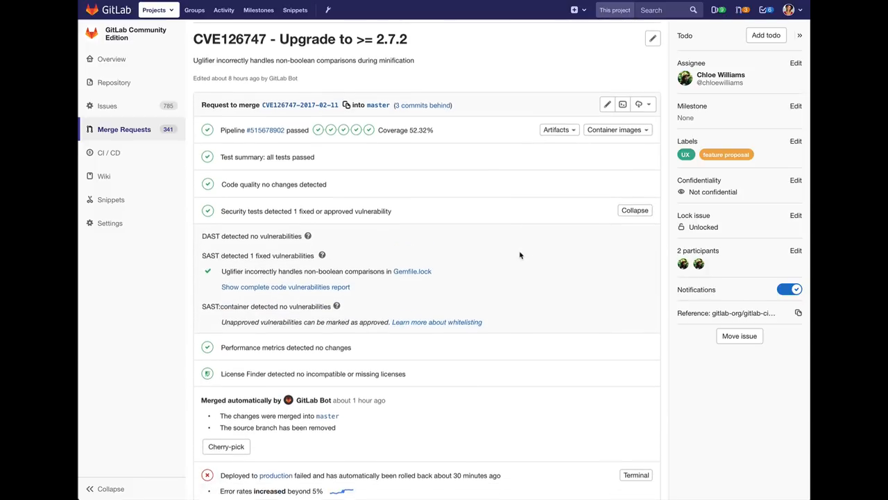
{"action": "scroll", "scroll_direction": "down", "scroll_amount": 3}
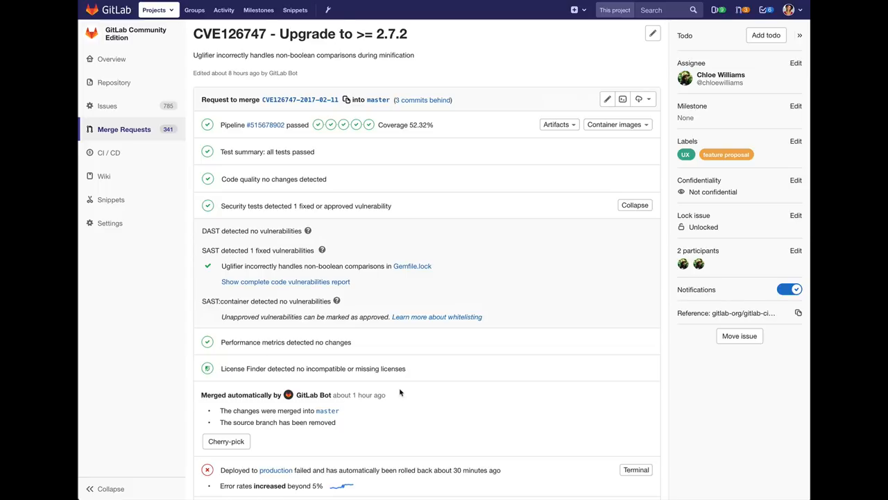
{"action": "scroll", "scroll_direction": "down", "scroll_amount": 3}
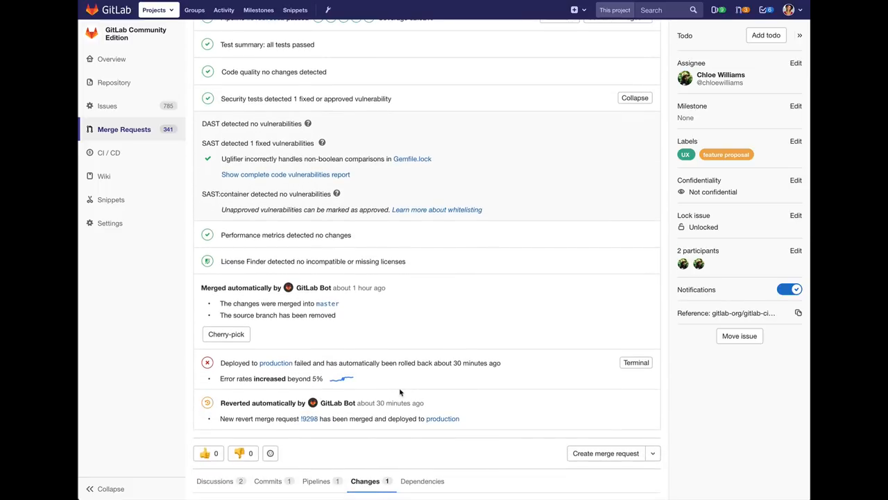